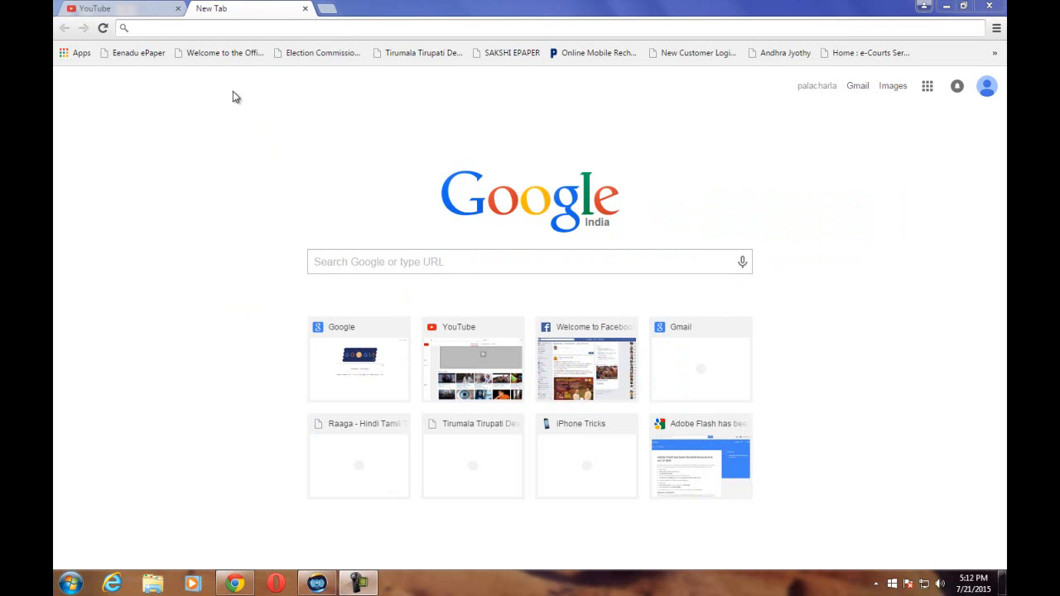
mouse_move(96, 343)
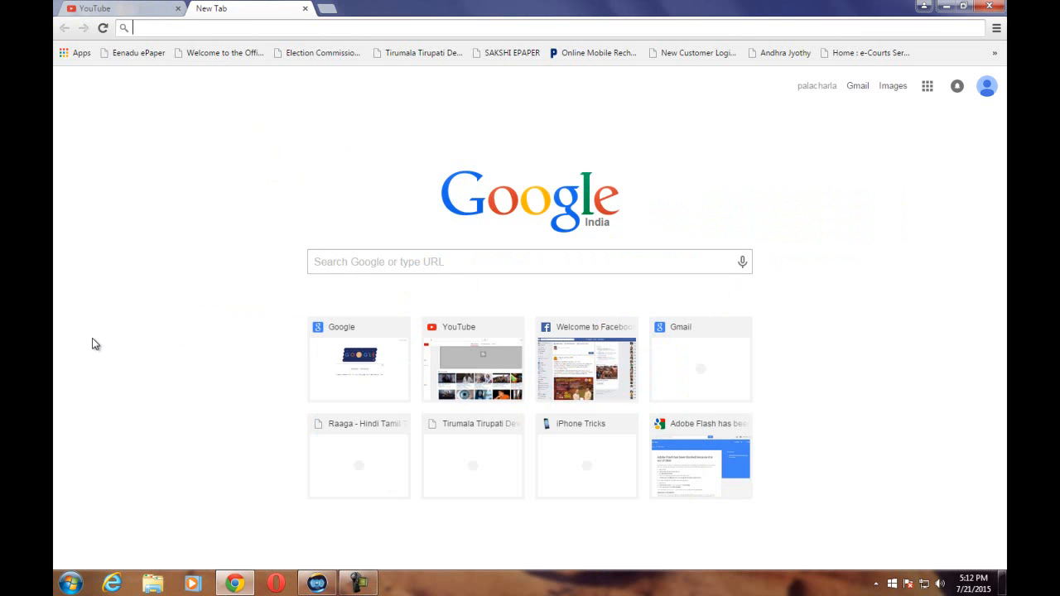
Go to the router address 192.168.0.1 in a new Chrome tab
text(192.168.0.1/login.htm)
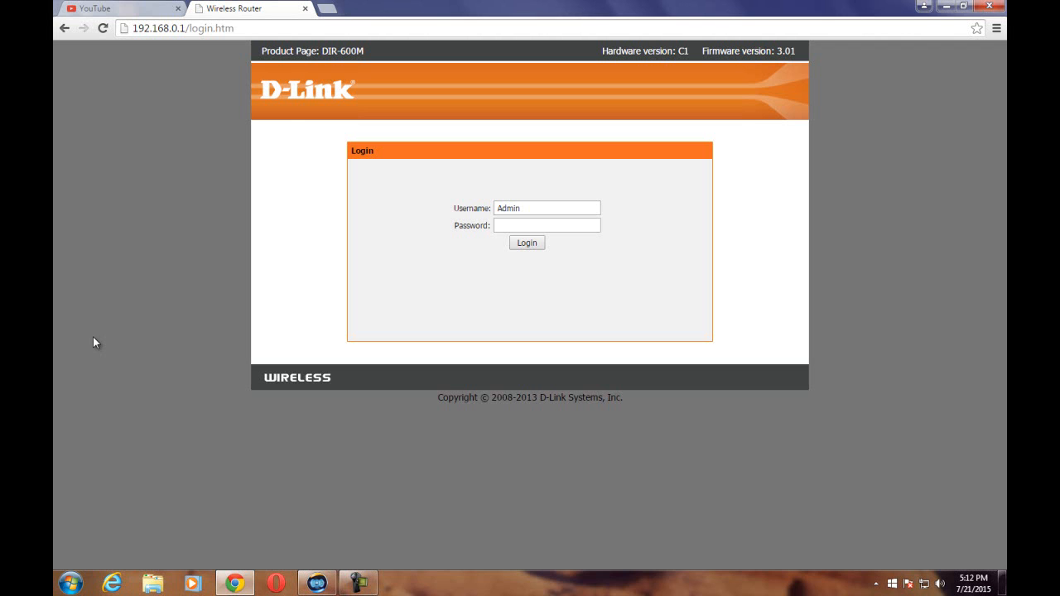
mouse_move(98, 338)
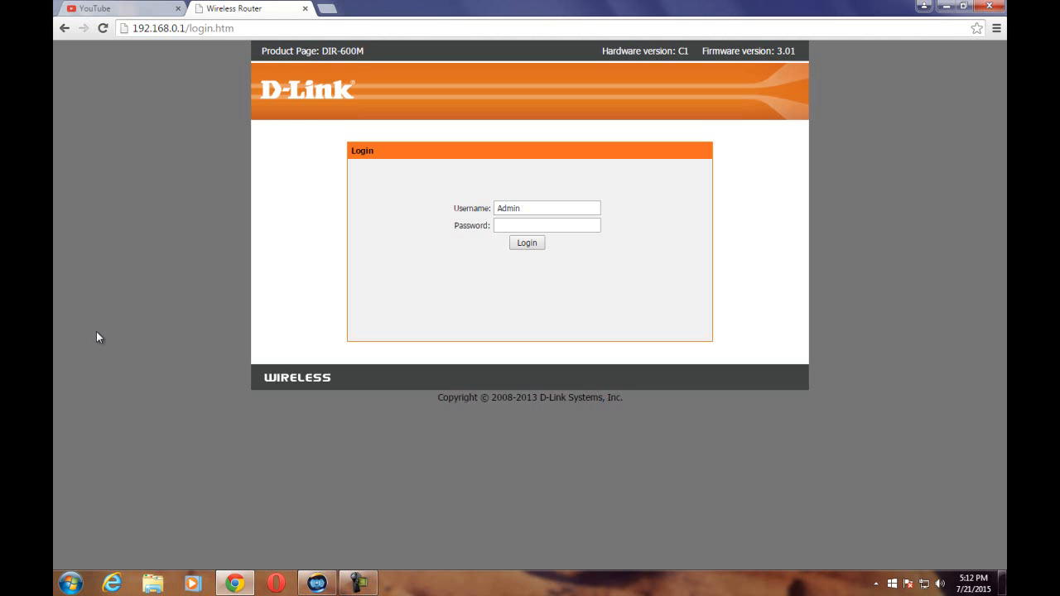
mouse_move(175, 276)
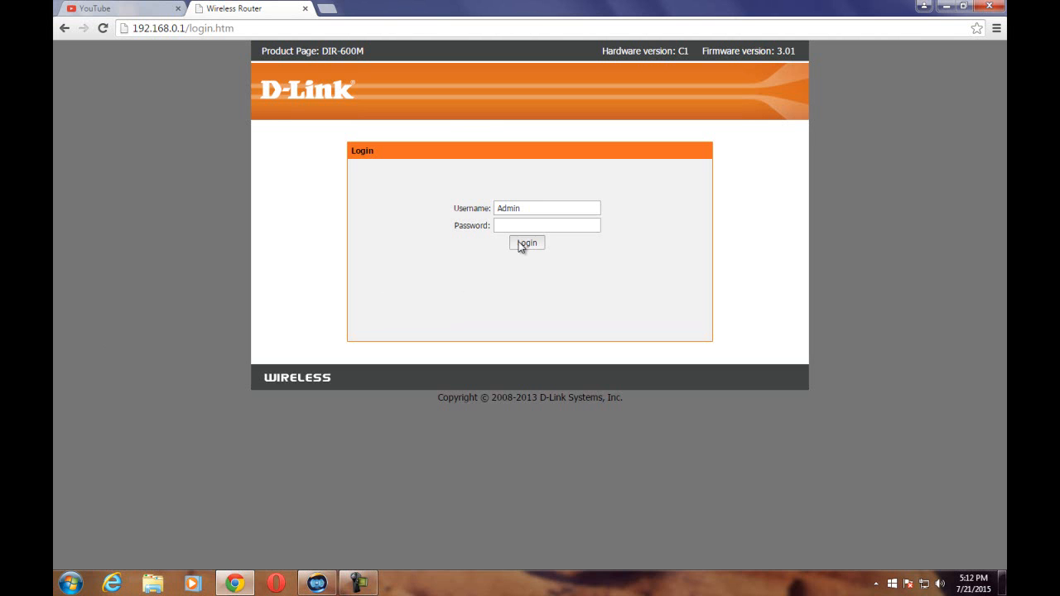
Log in to the router as Admin to reach the Wireless Router Status page
click(527, 242)
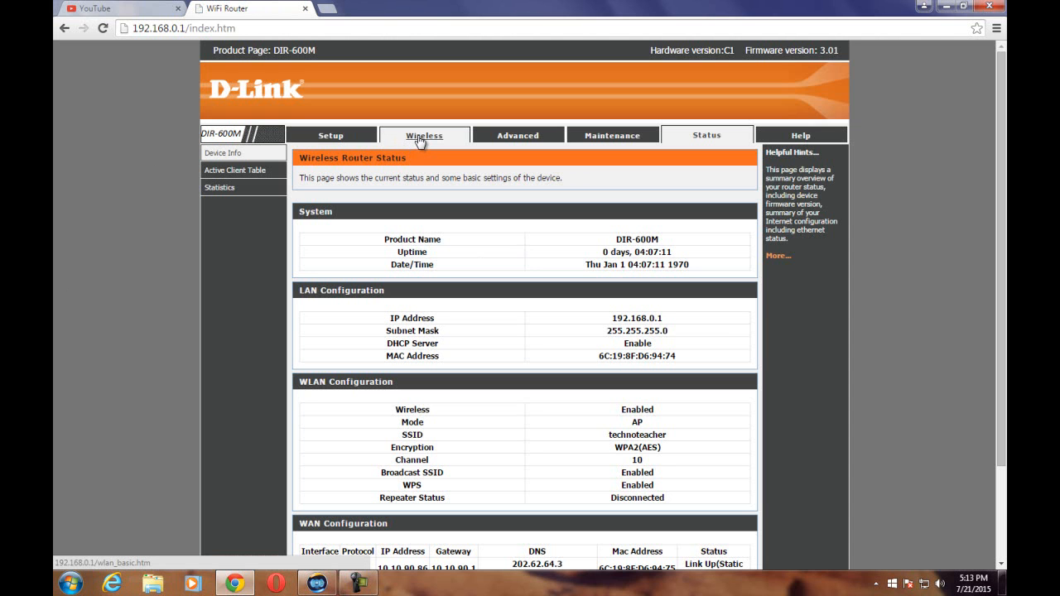
Go to Wireless Basics and start retyping the pre-shared key, beginning with 'tech'
click(424, 136)
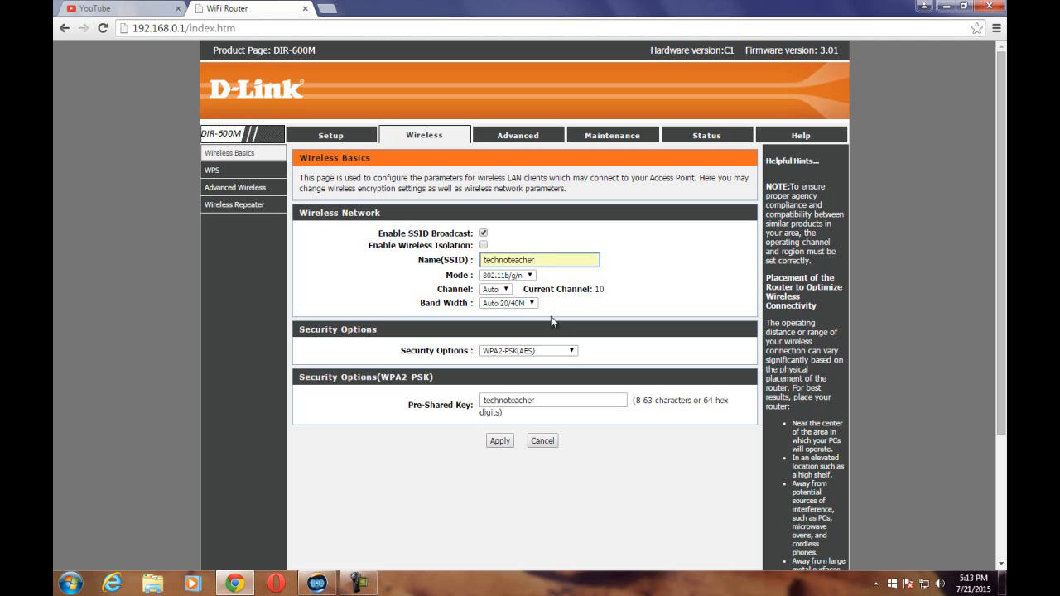
click(553, 399)
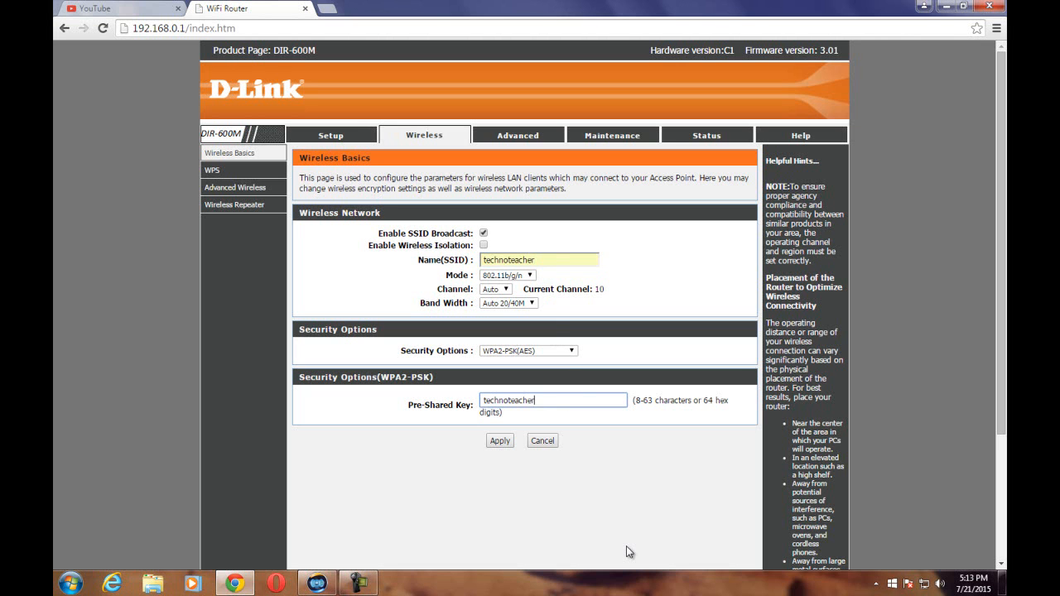
text(tech)
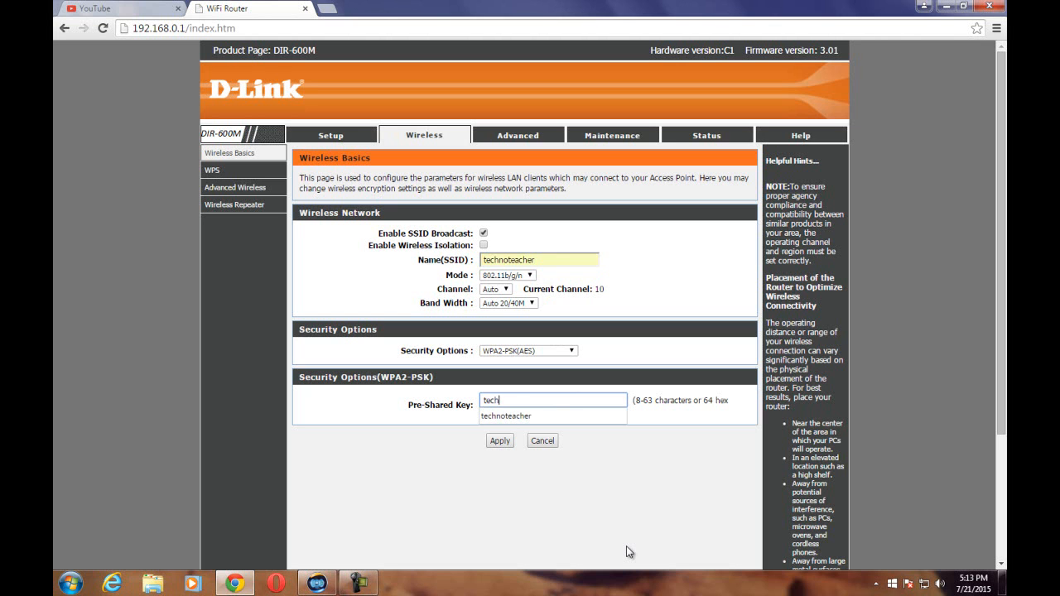
key(BackSpace)
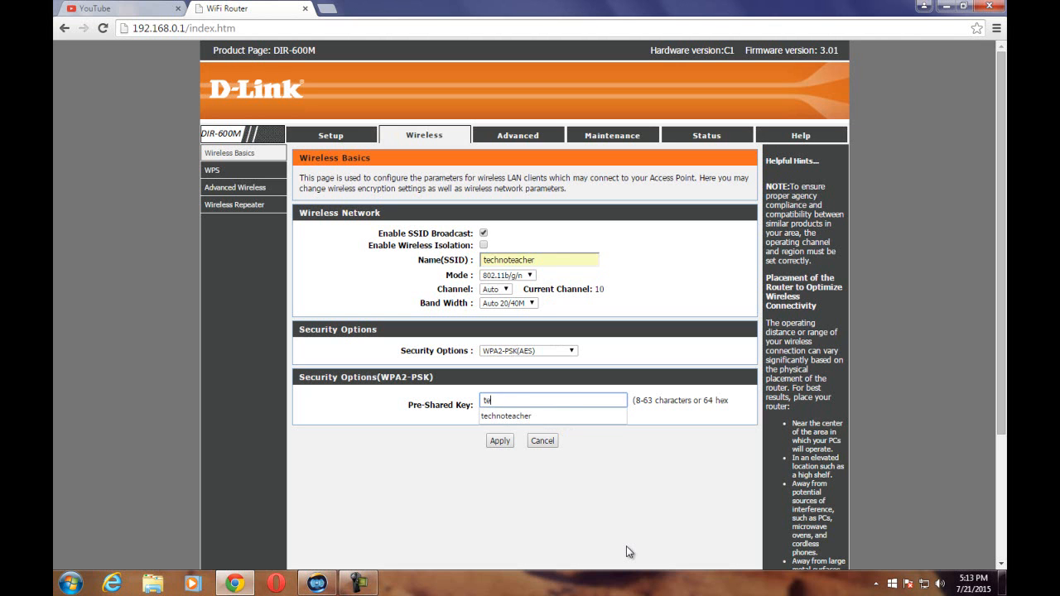